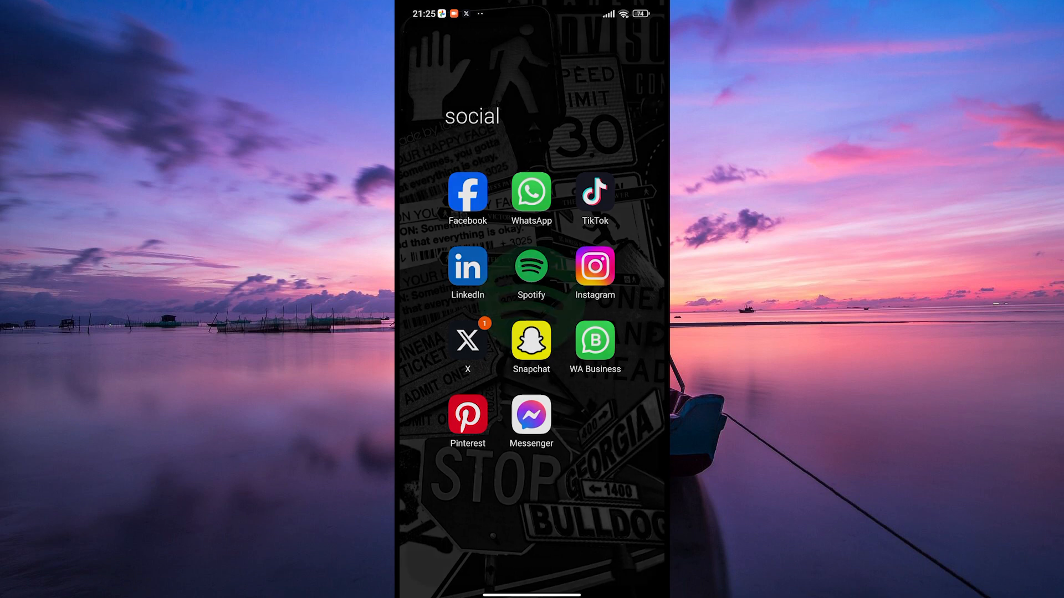
Launch Spotify from the social folder and reach Settings and privacy via the profile menu.
click(531, 265)
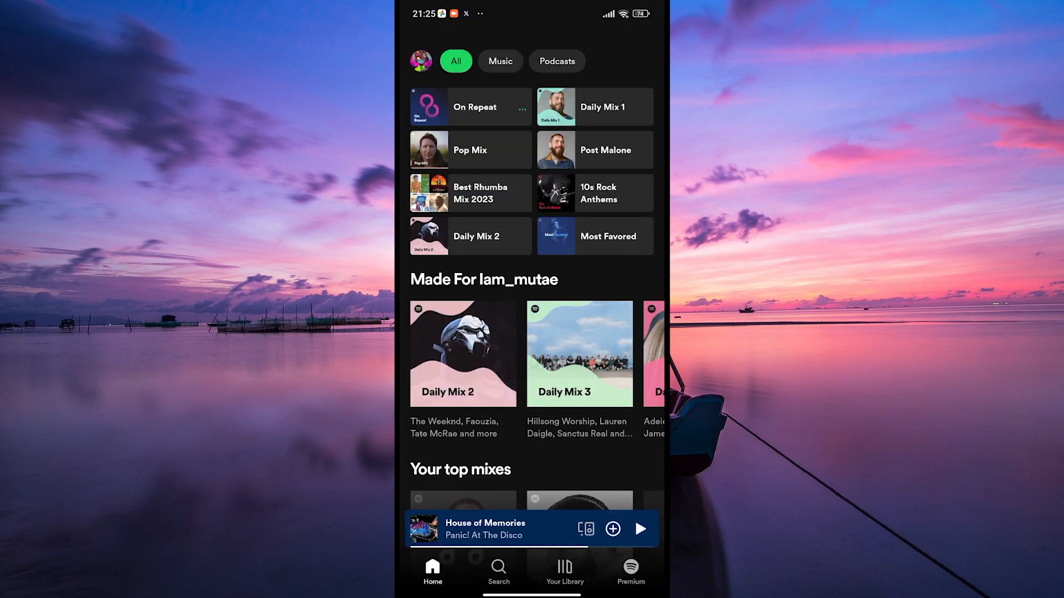
click(421, 61)
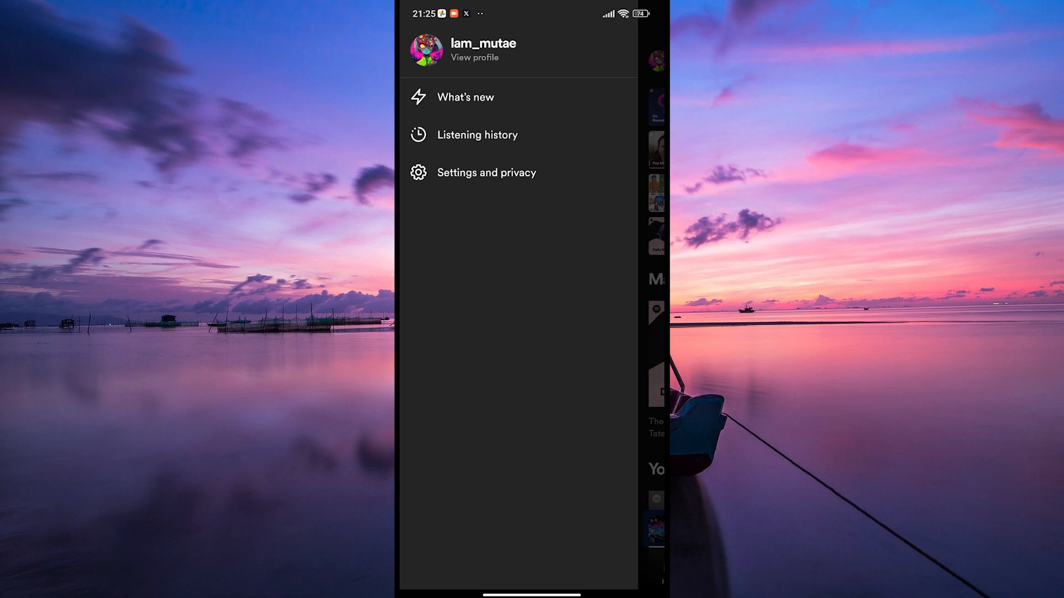
click(486, 173)
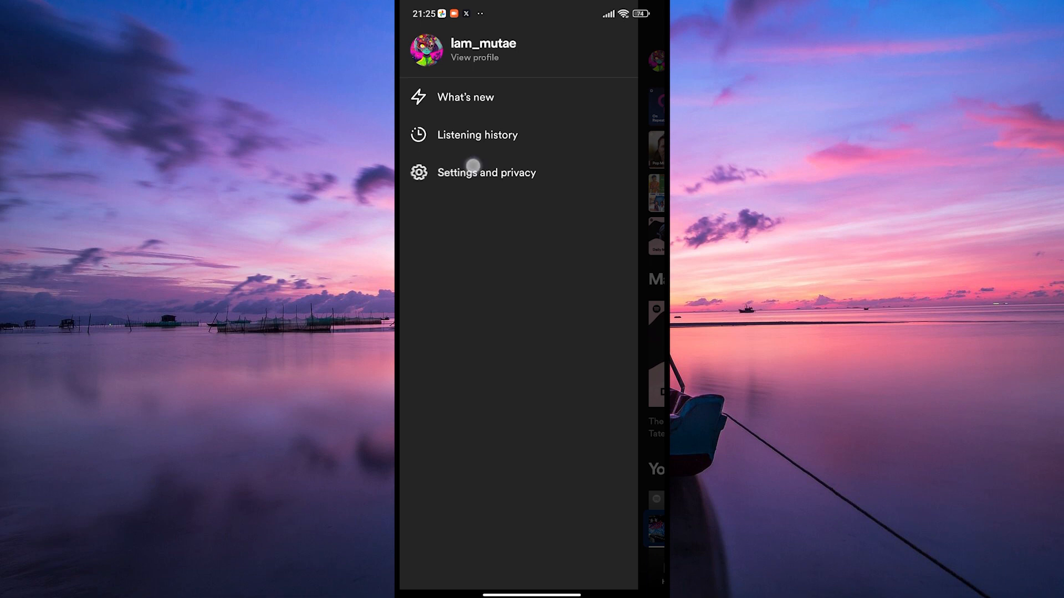
click(486, 173)
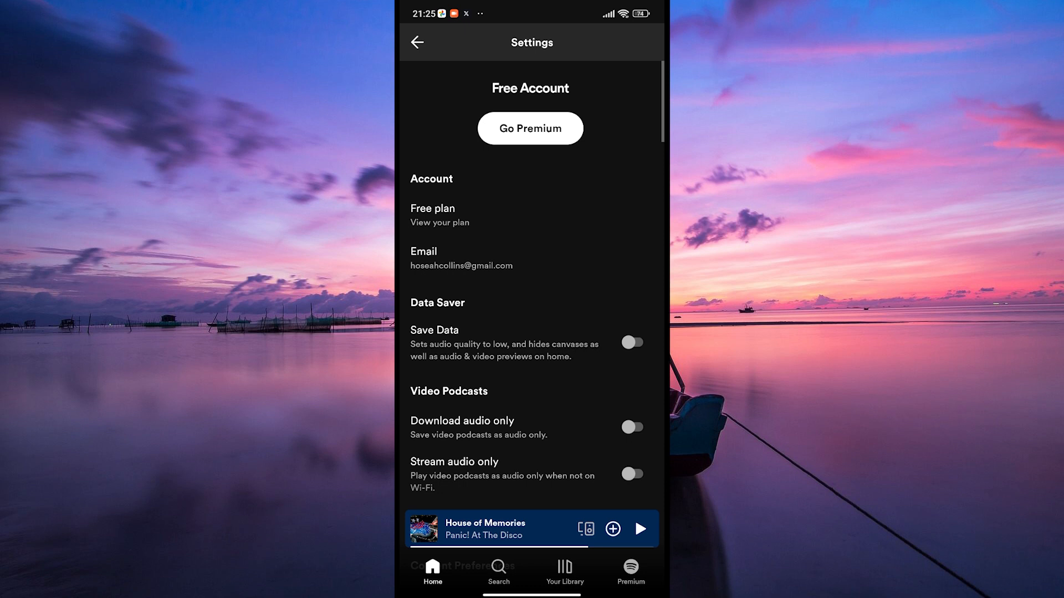
Under Local Files, toggle 'Show audio files from this device' off and back on.
scroll(down, 3)
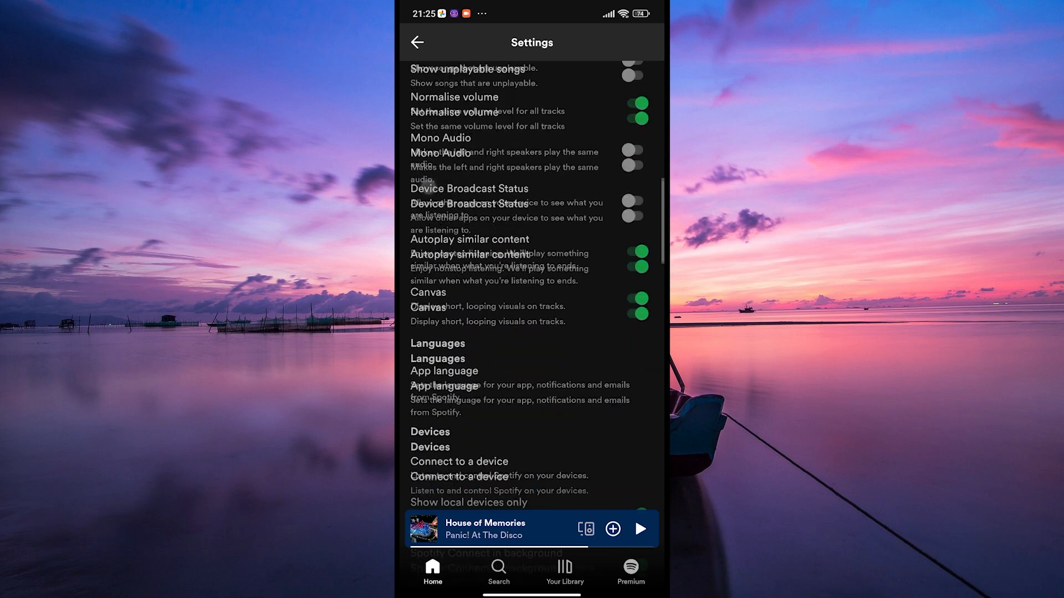
scroll(down, 3)
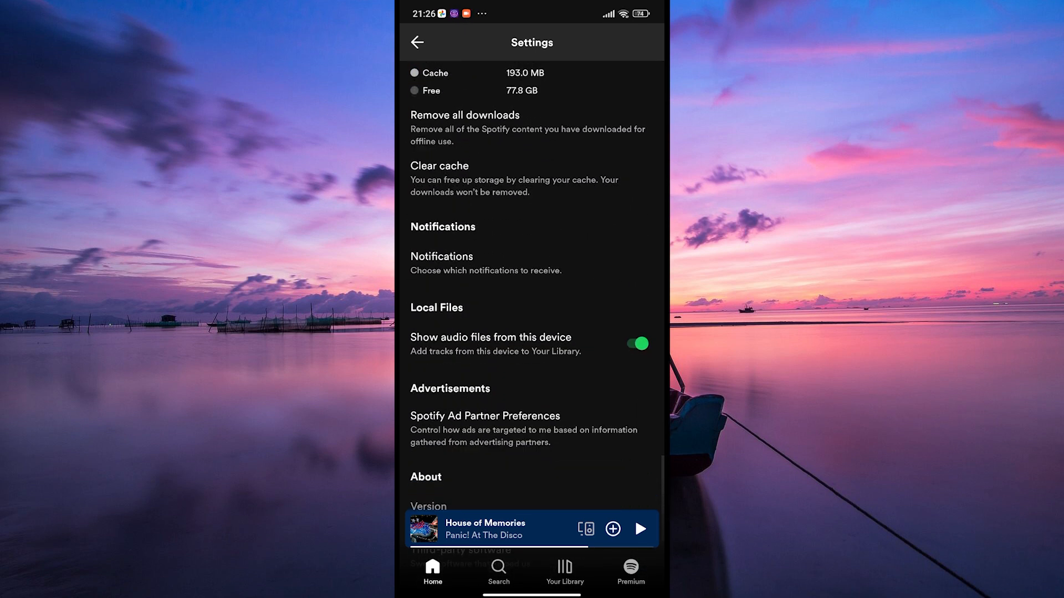
click(634, 343)
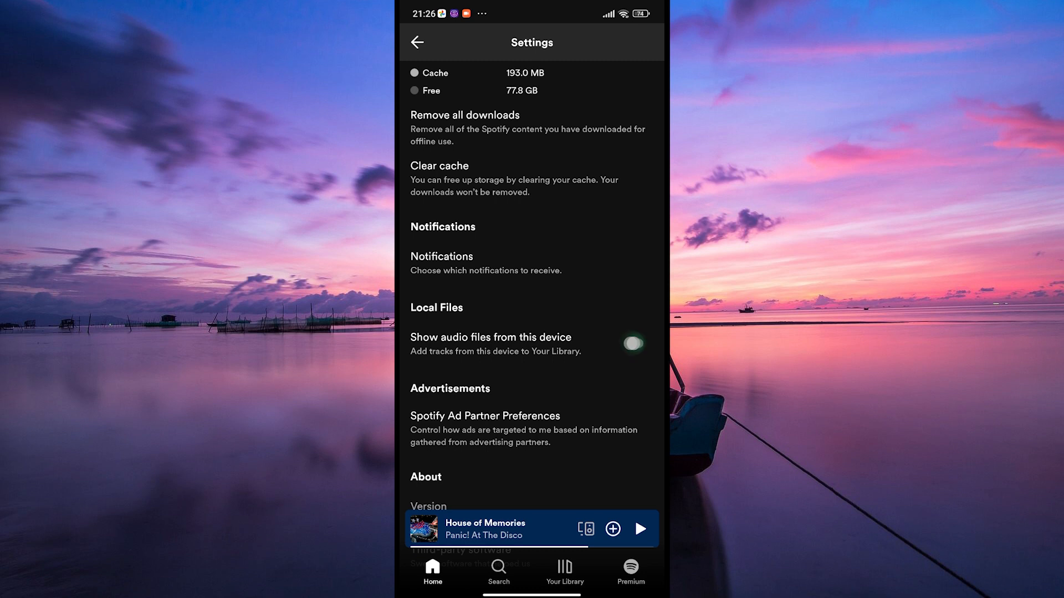
click(634, 344)
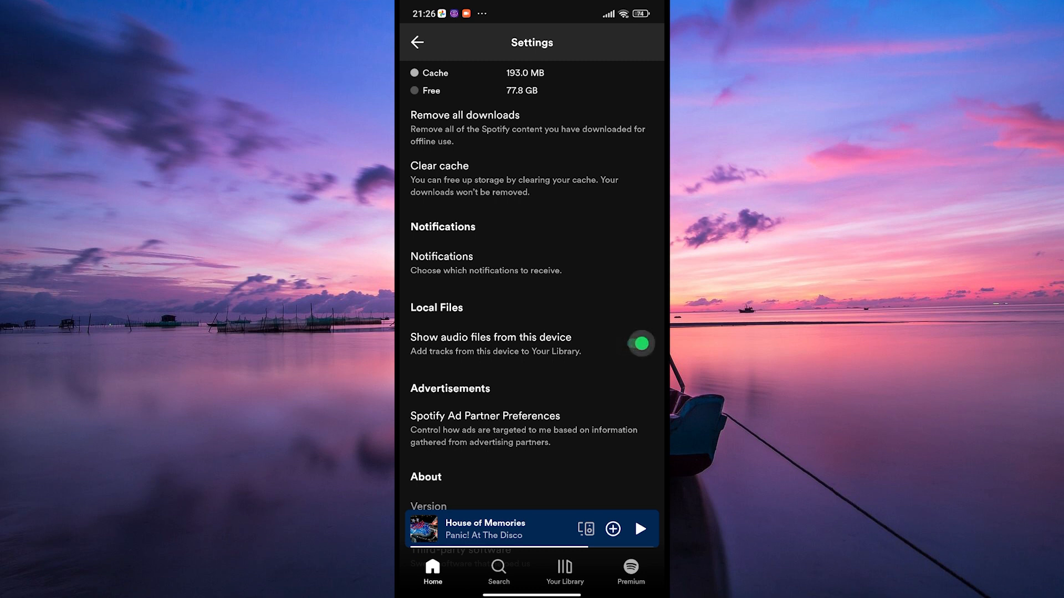
Go to Your Library to confirm the Local Files playlist appears.
scroll(down, 3)
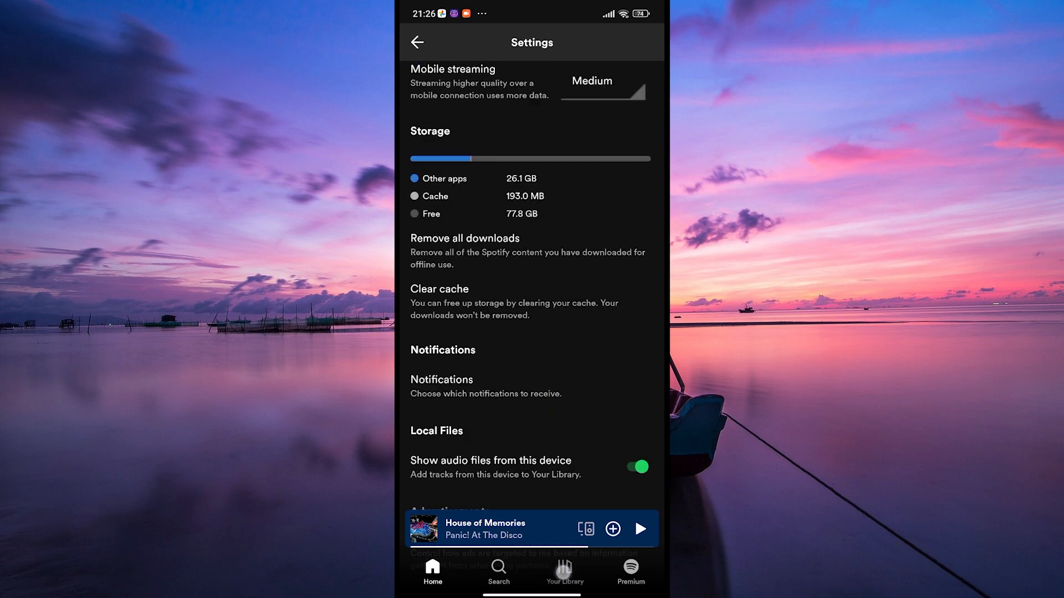
click(563, 572)
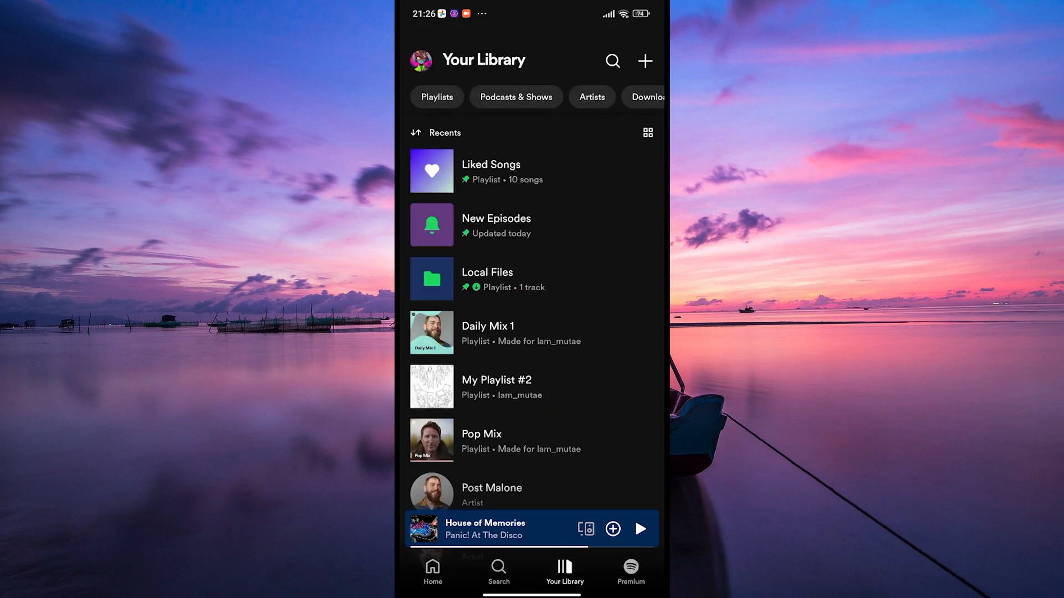